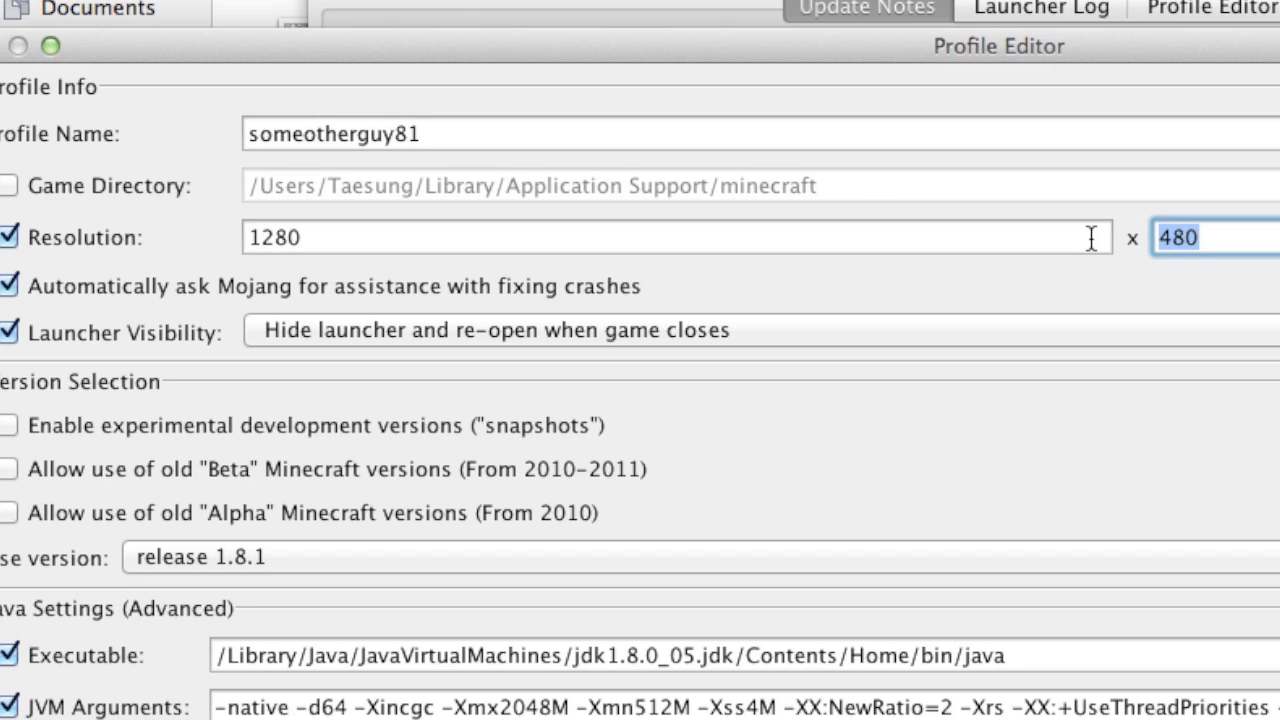
Check the profile's 1280 × 480 resolution, then open options.txt in TextWrangler
click(675, 237)
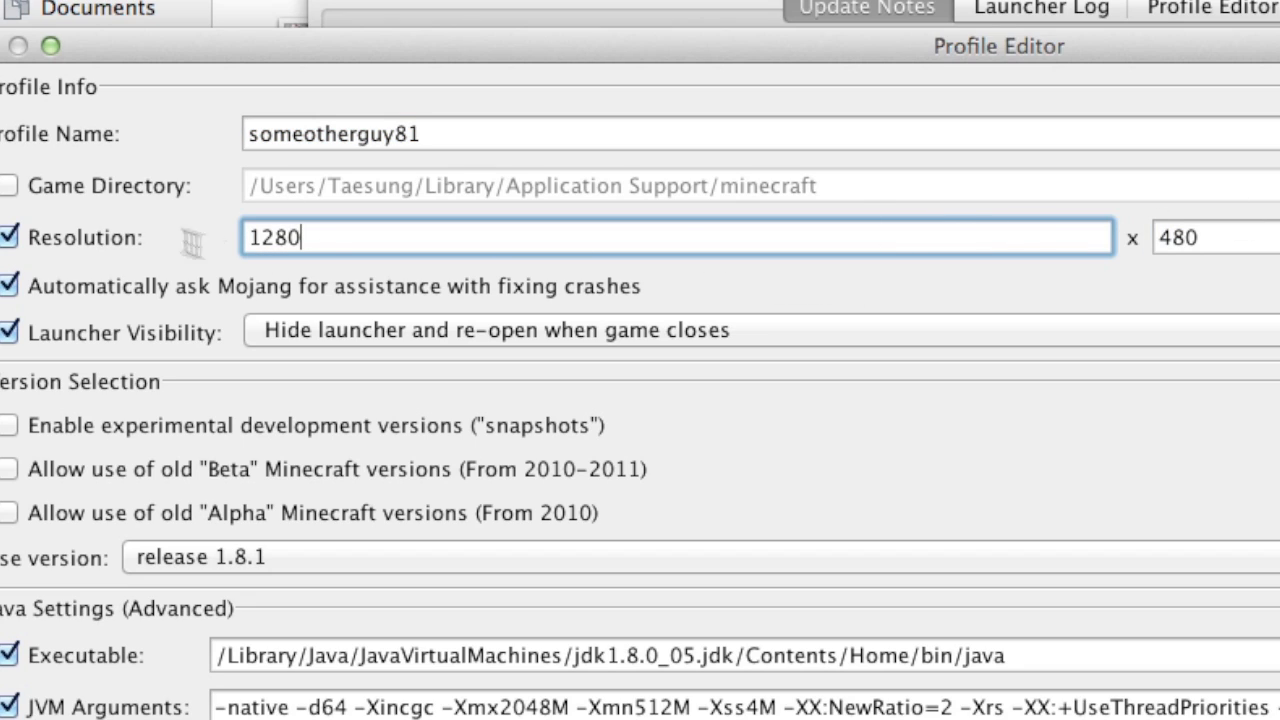
click(1200, 237)
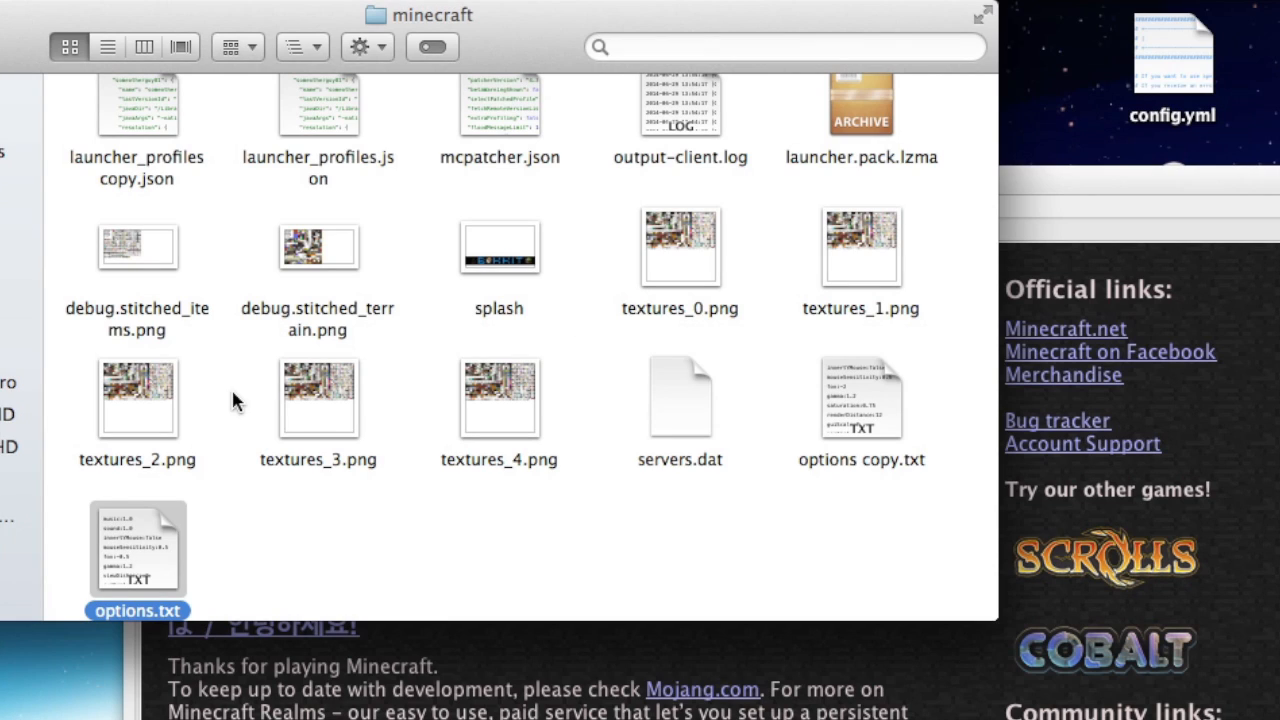
scroll(up, 3)
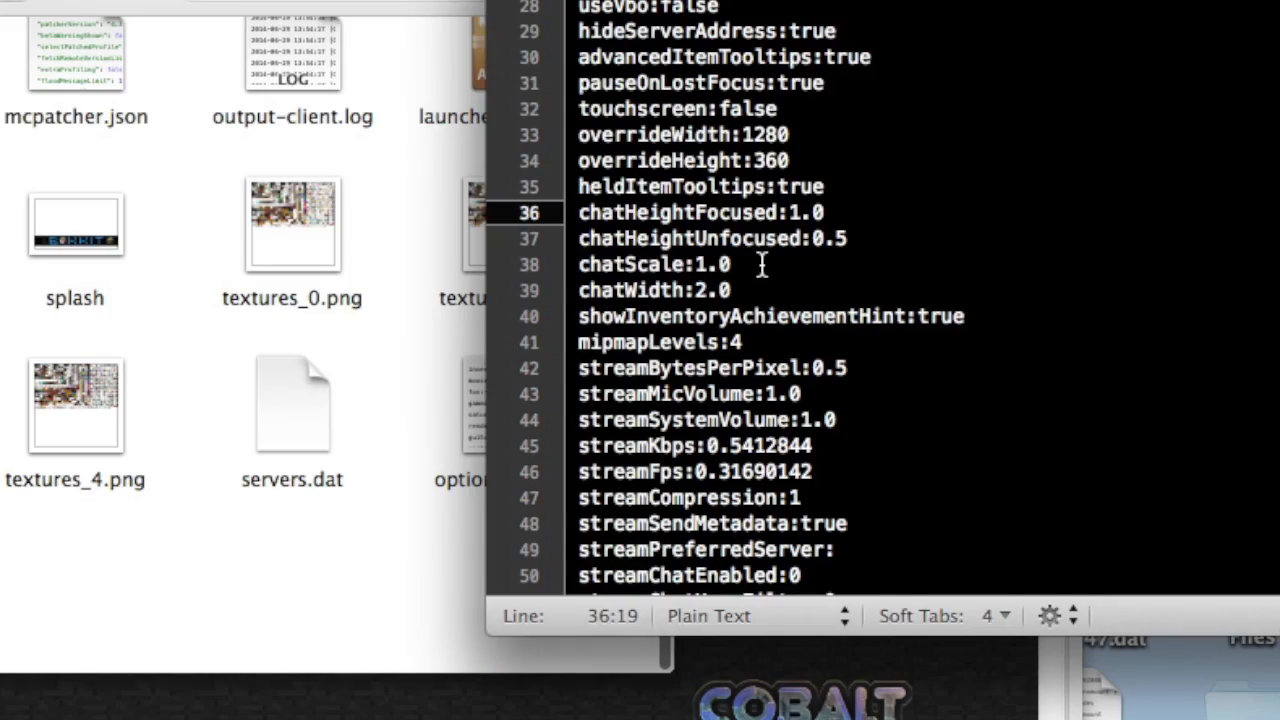
Scroll options.txt to confirm overrideWidth 1280 and overrideHeight 360
scroll(down, 3)
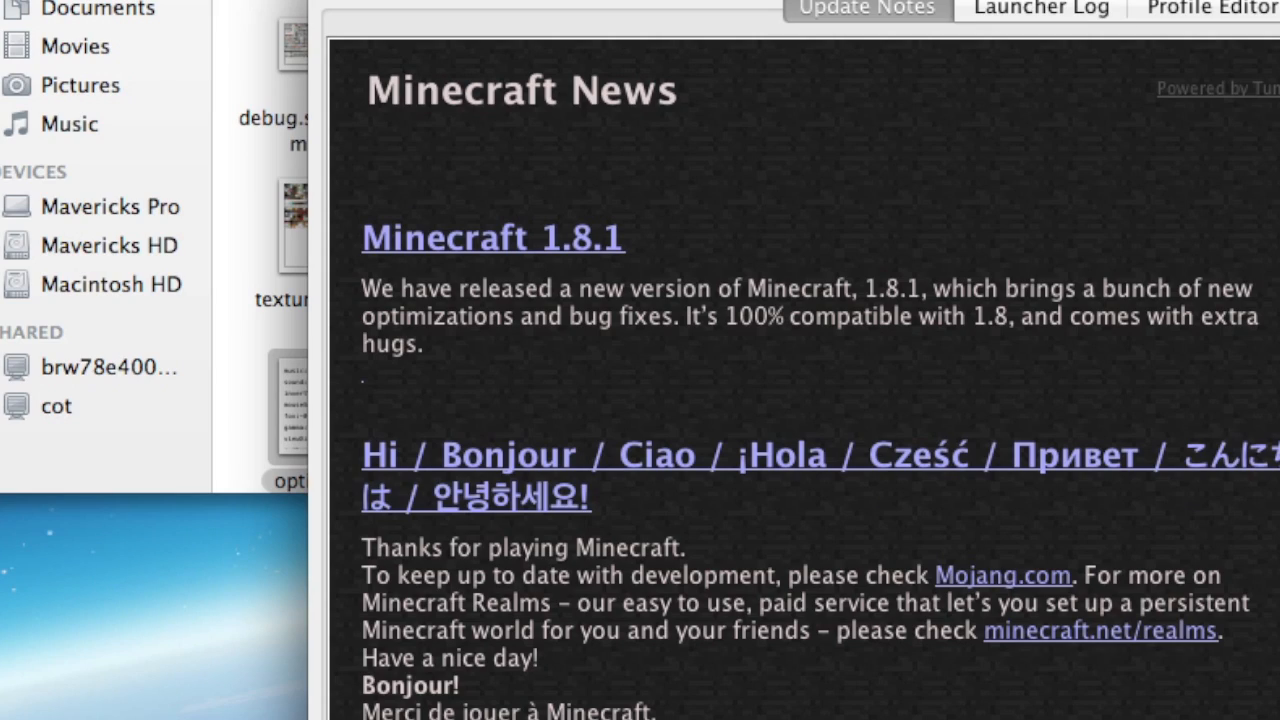
Launch Minecraft release 1.8.1 from the launcher using the edited profile
click(1210, 8)
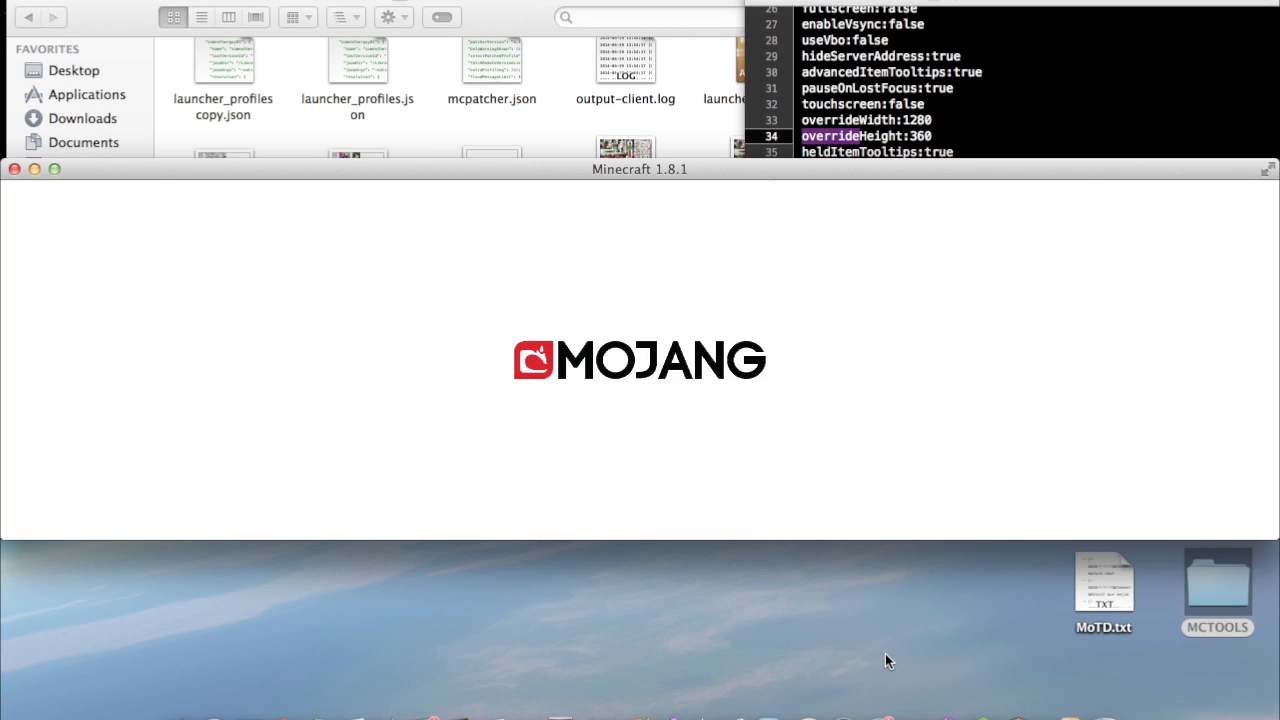
mouse_move(878, 194)
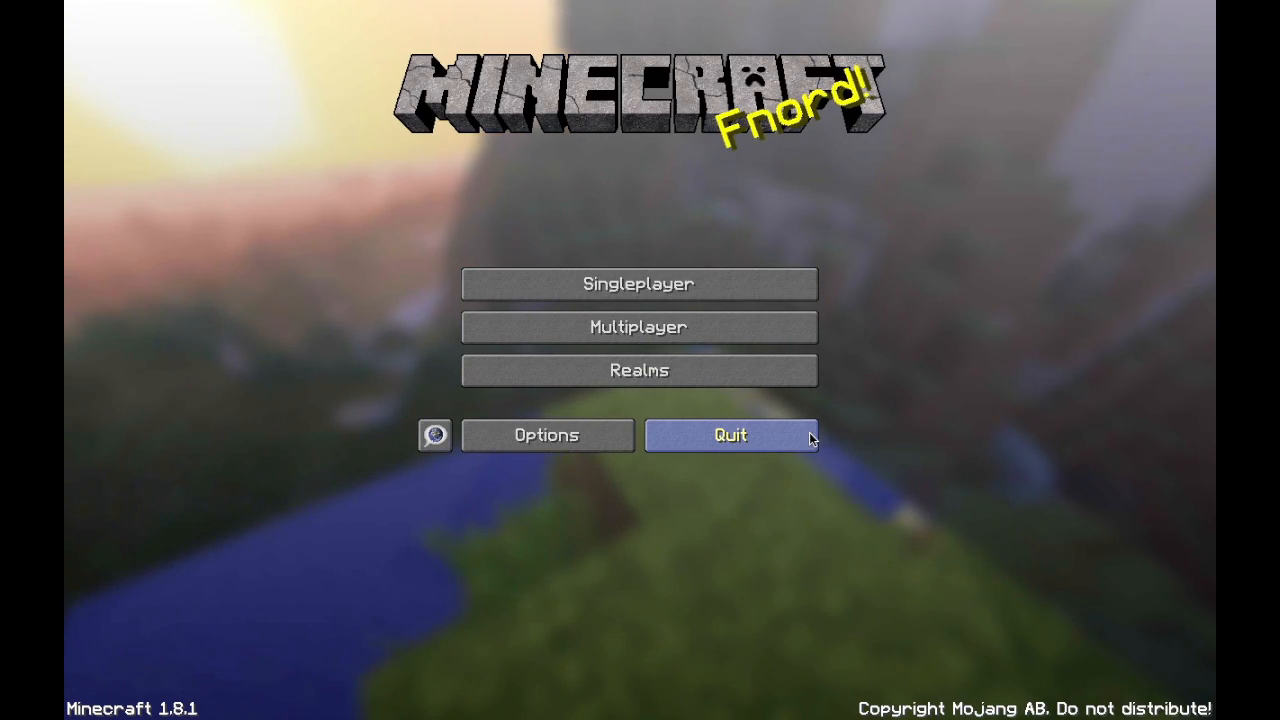
mouse_move(640, 407)
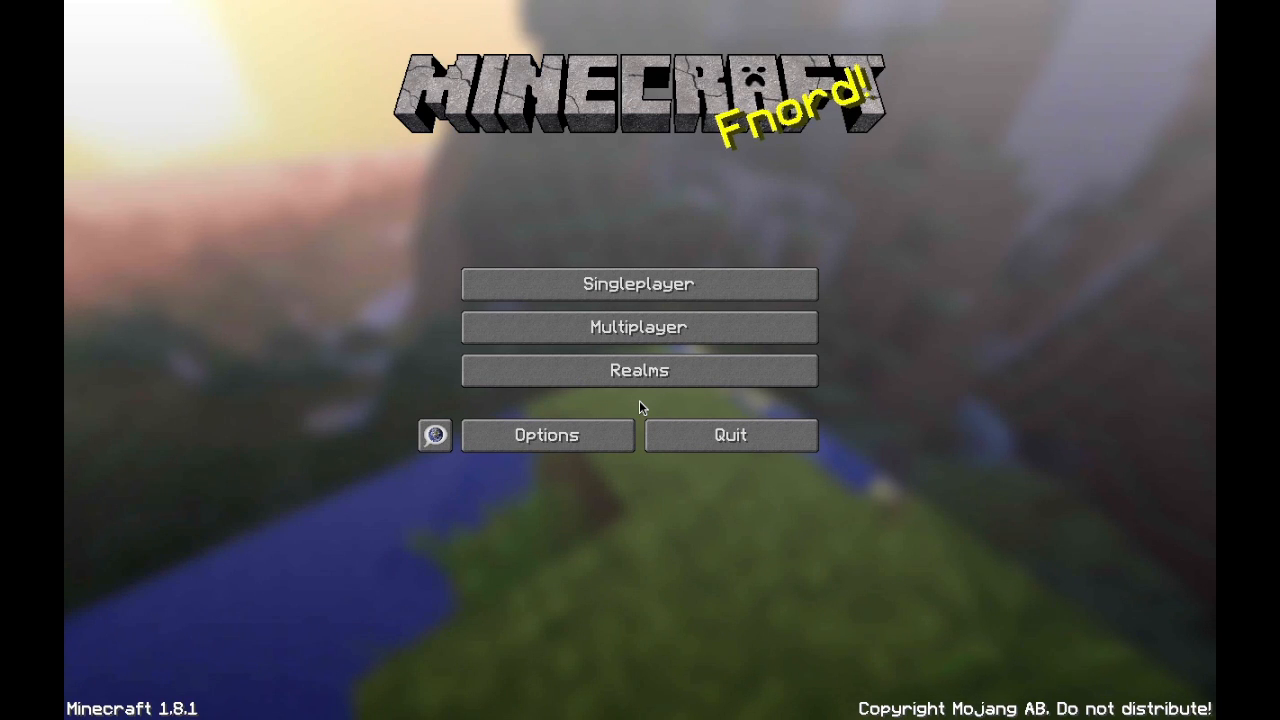